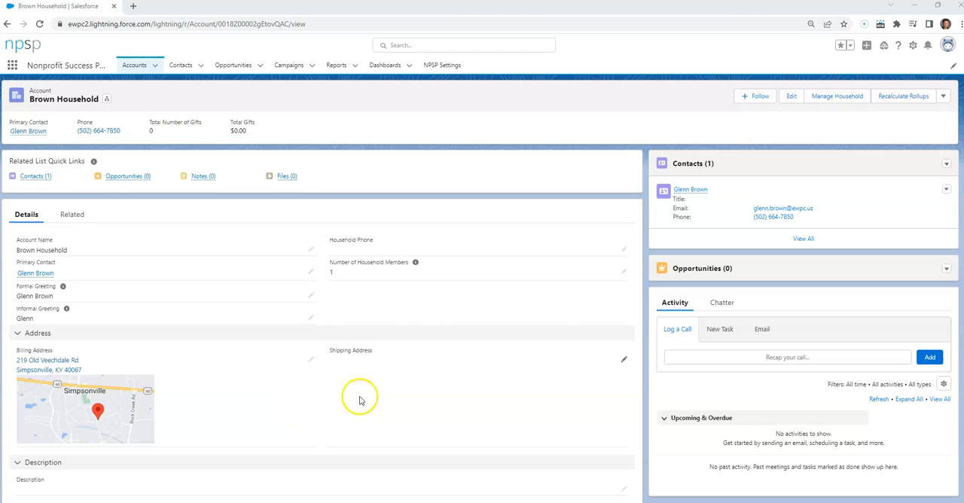
pyautogui.moveTo(346, 397)
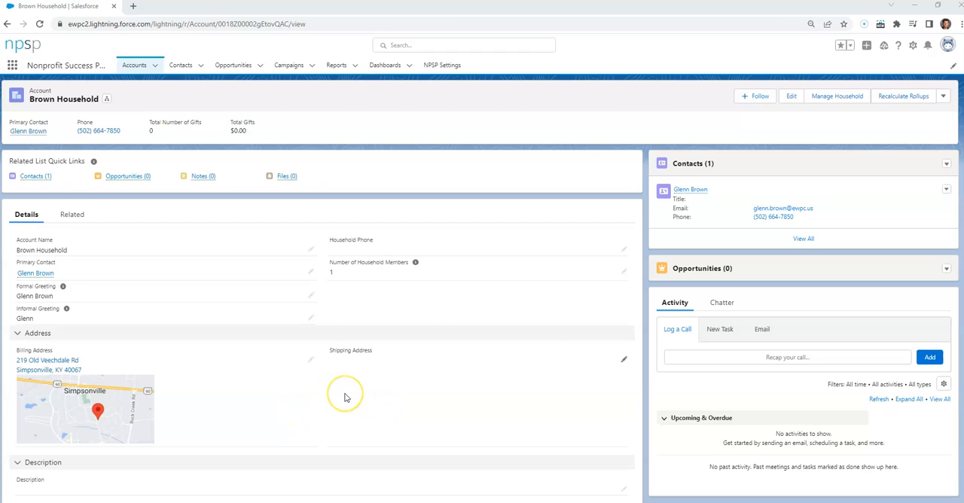
pyautogui.moveTo(346, 397)
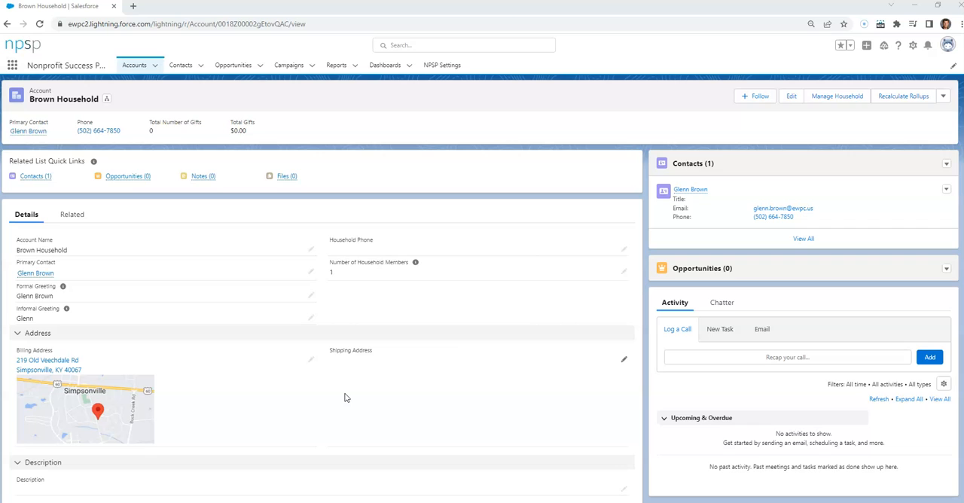
pyautogui.moveTo(314, 387)
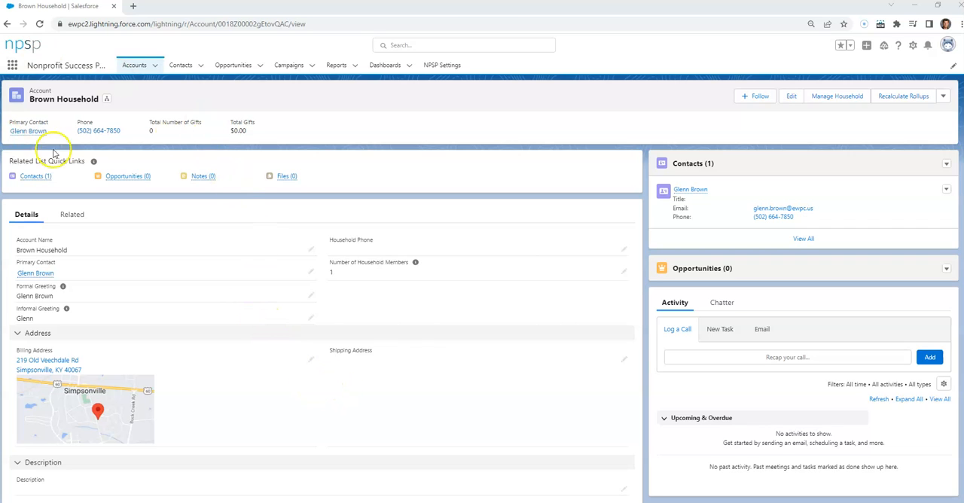
pyautogui.moveTo(73, 125)
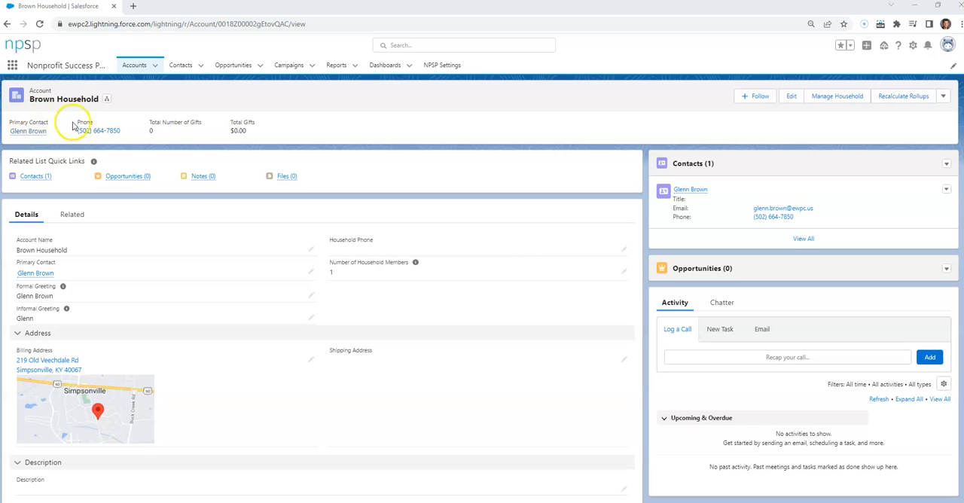
pyautogui.moveTo(175, 267)
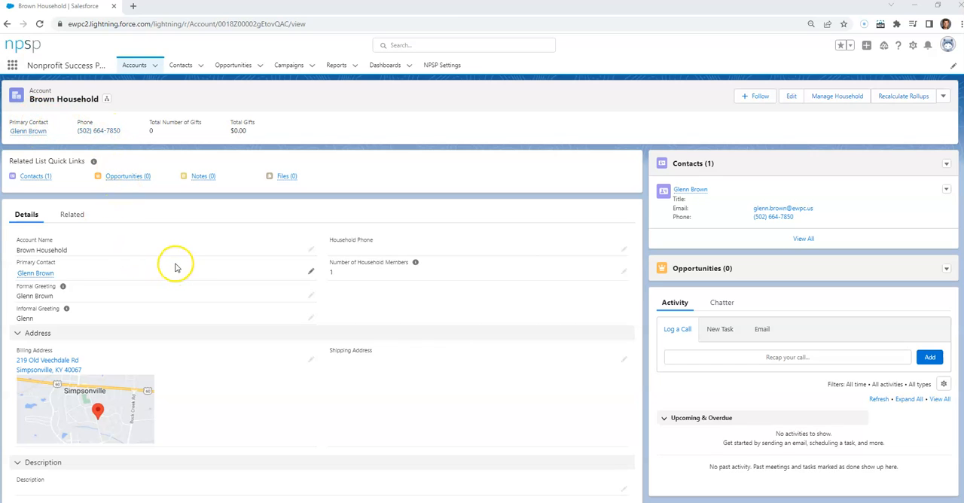
pyautogui.moveTo(178, 264)
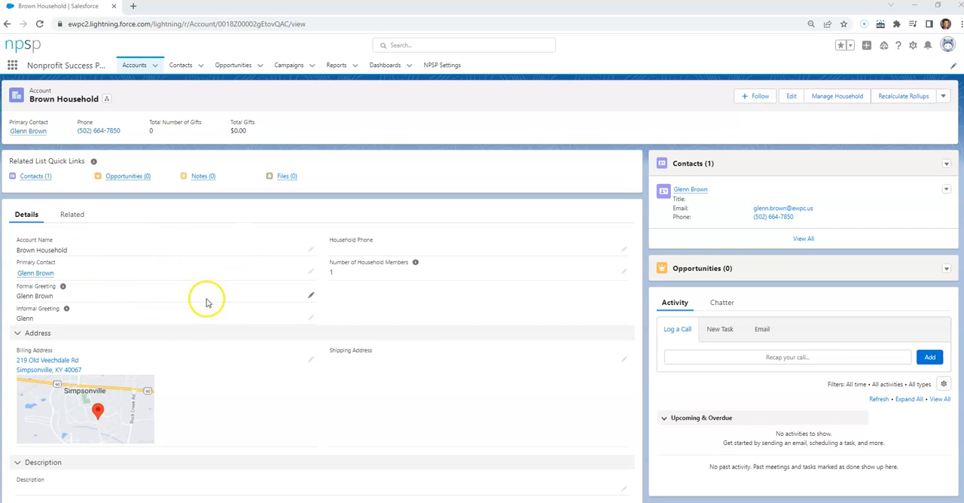
pyautogui.moveTo(198, 365)
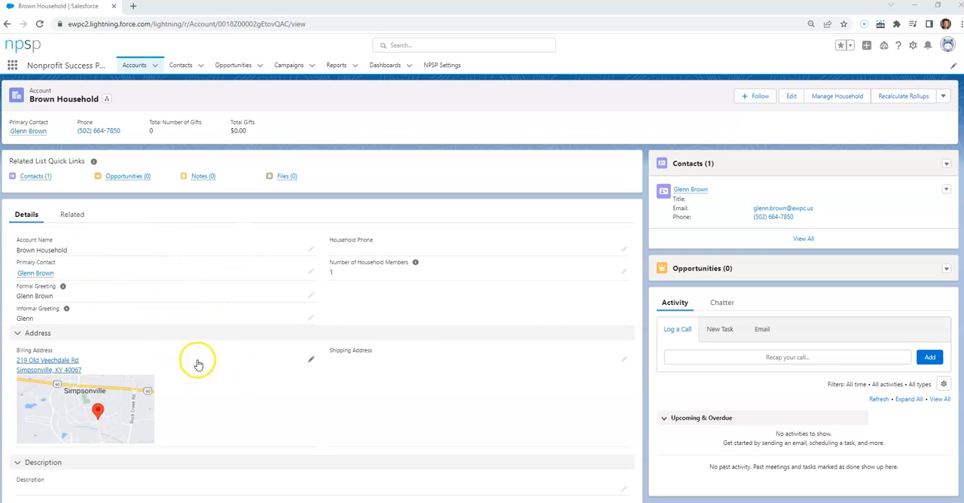
pyautogui.moveTo(561, 358)
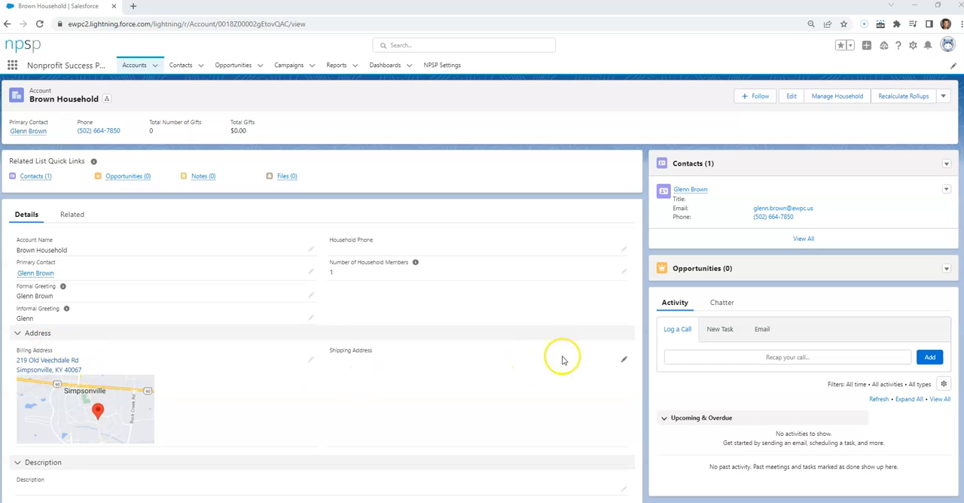
pyautogui.moveTo(623, 360)
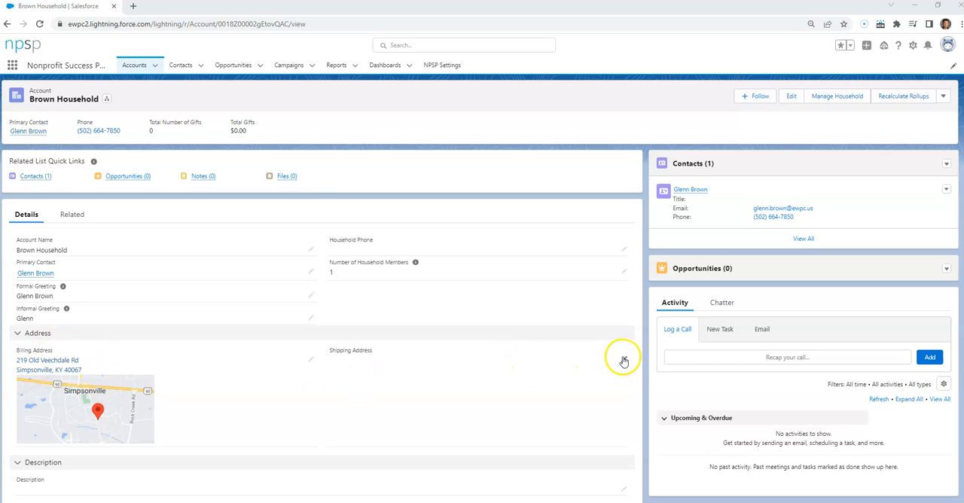
# - Put the Brown Household record into edit mode and scroll through all its fields
pyautogui.click(791, 90)
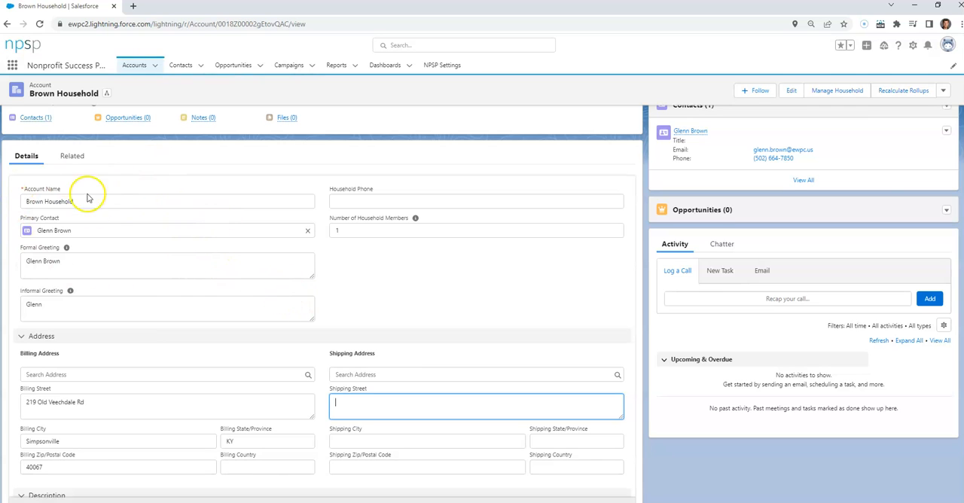
pyautogui.moveTo(91, 234)
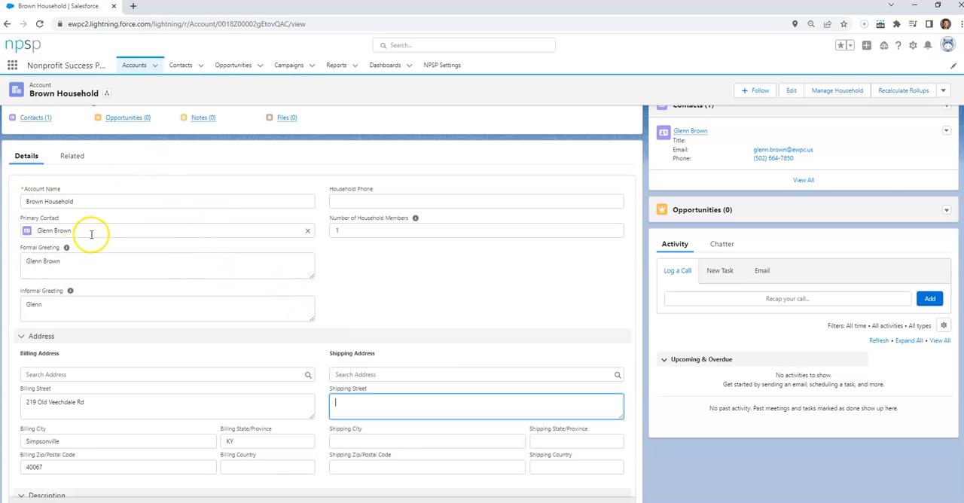
pyautogui.moveTo(126, 300)
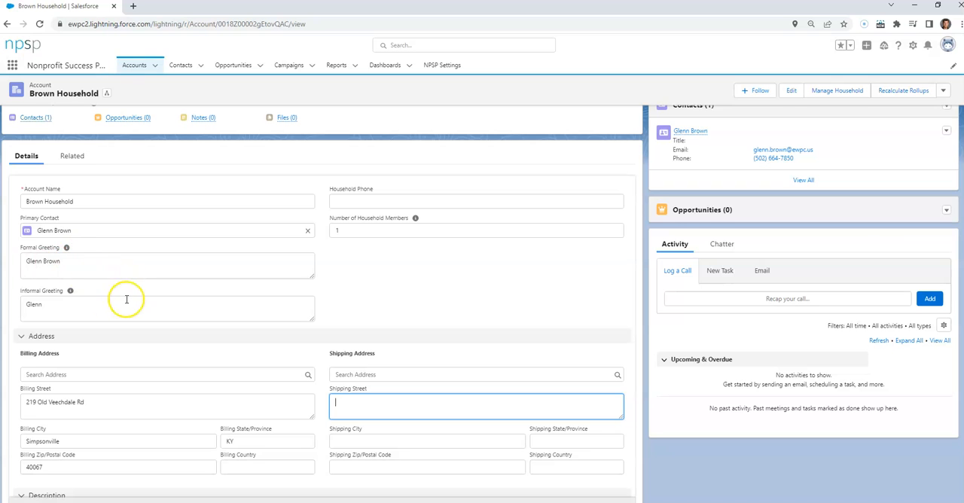
pyautogui.scroll(-3)
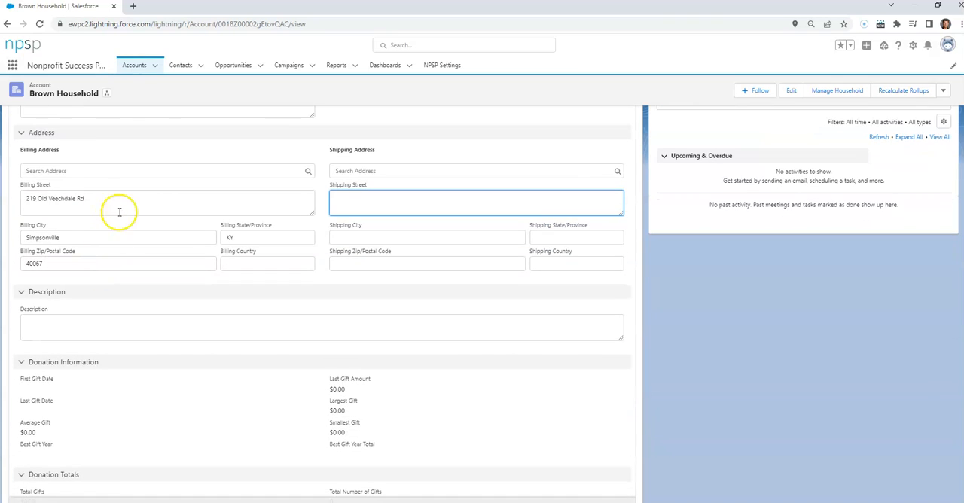
pyautogui.moveTo(113, 198)
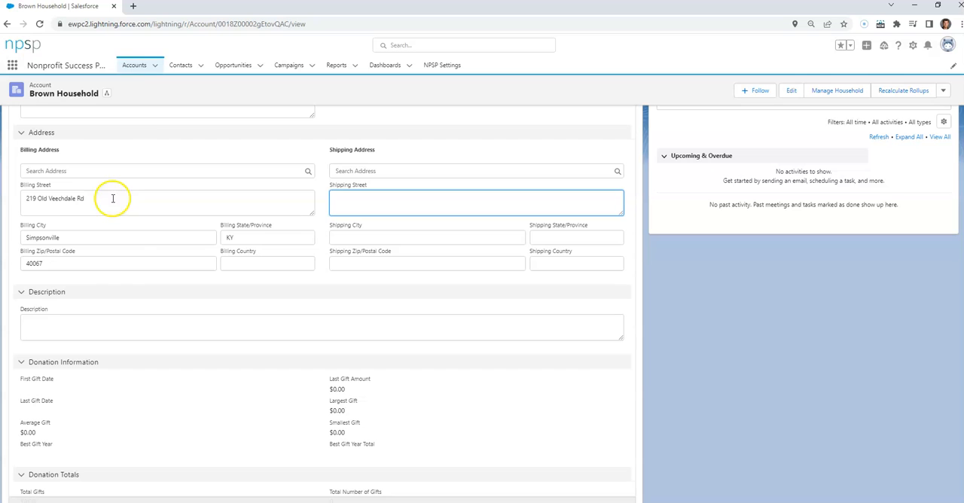
pyautogui.scroll(-3)
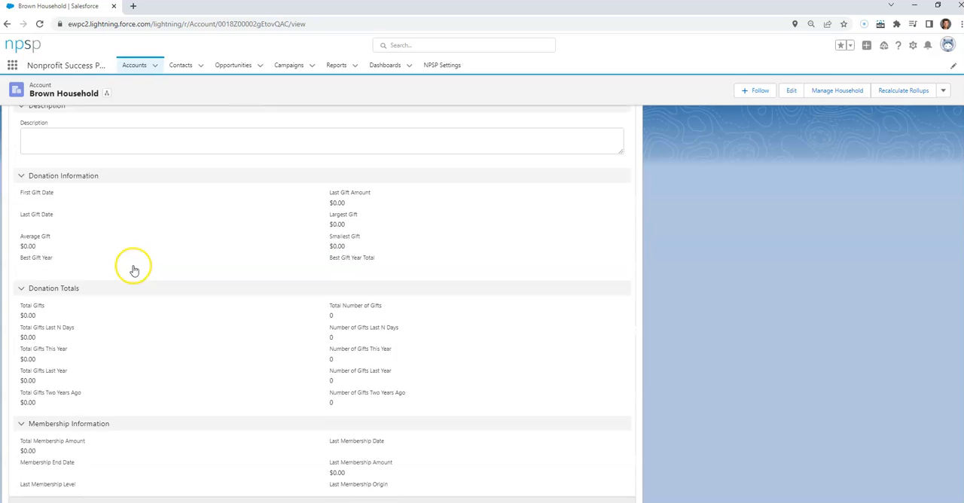
pyautogui.scroll(-3)
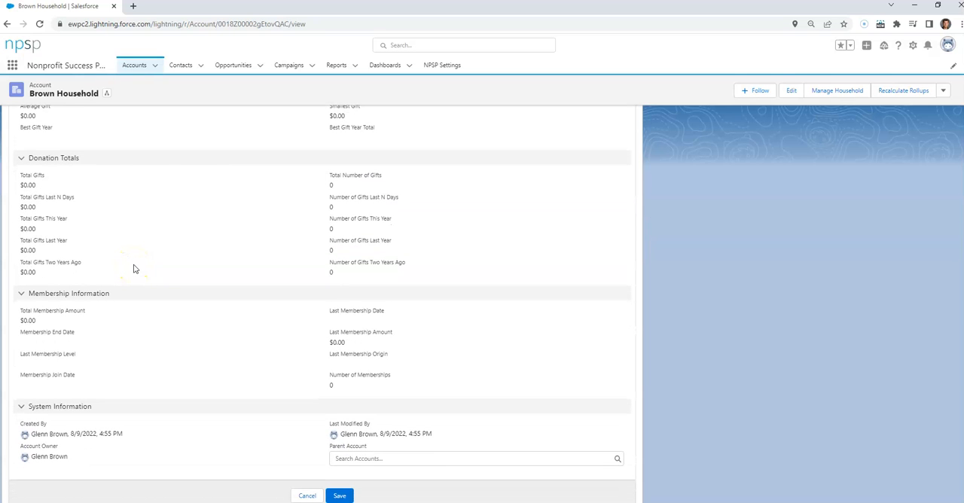
pyautogui.scroll(3)
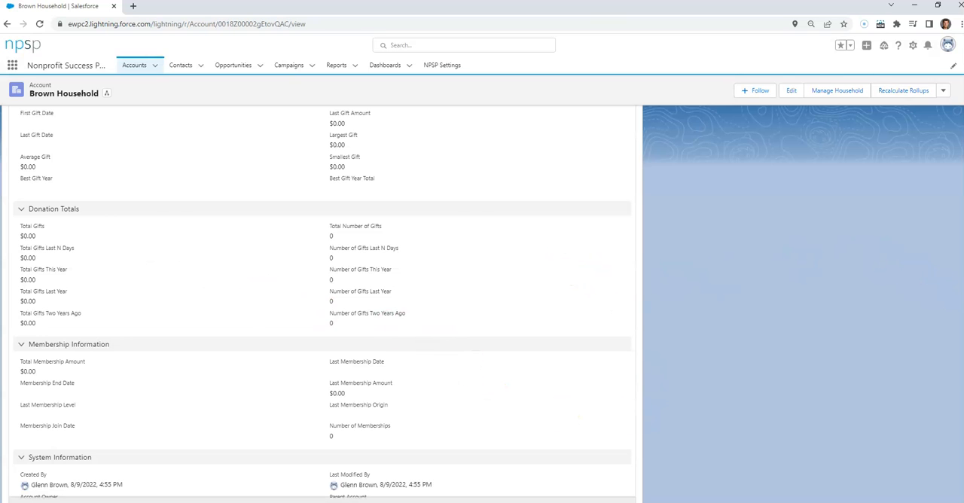
pyautogui.click(791, 90)
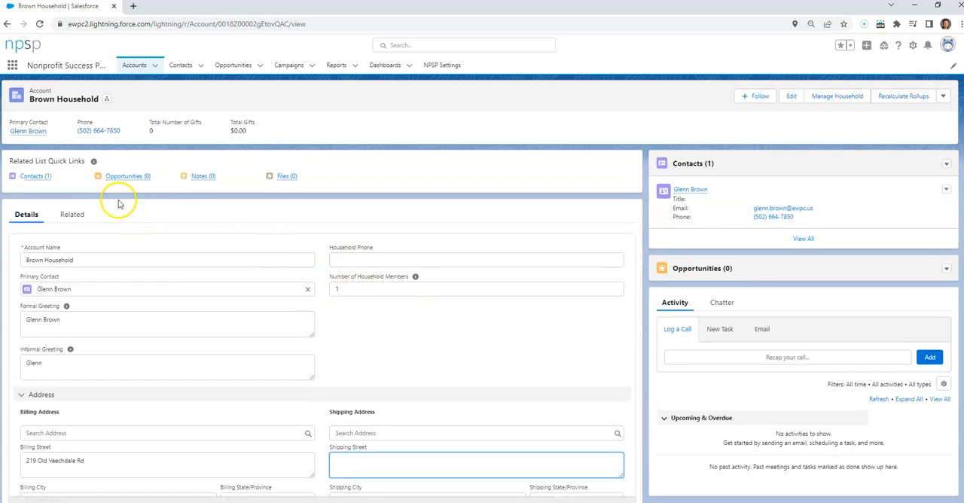
pyautogui.moveTo(28, 130)
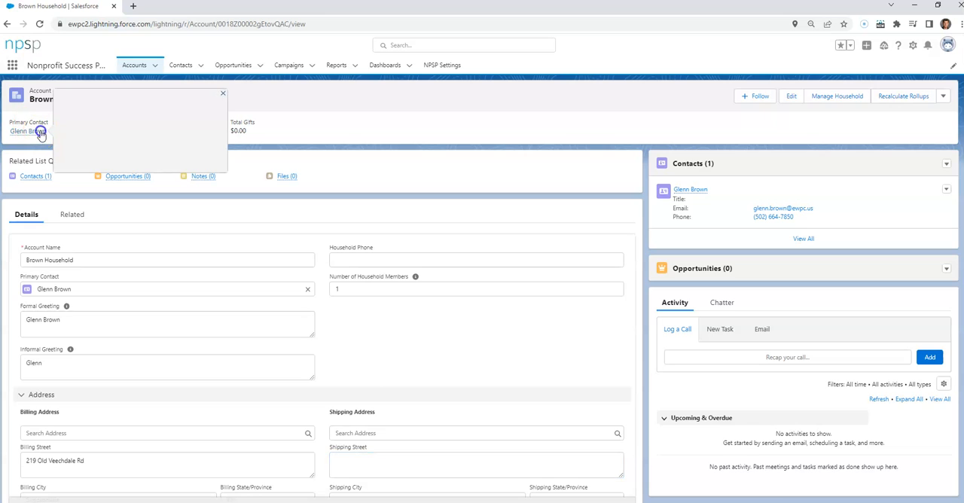
pyautogui.click(26, 131)
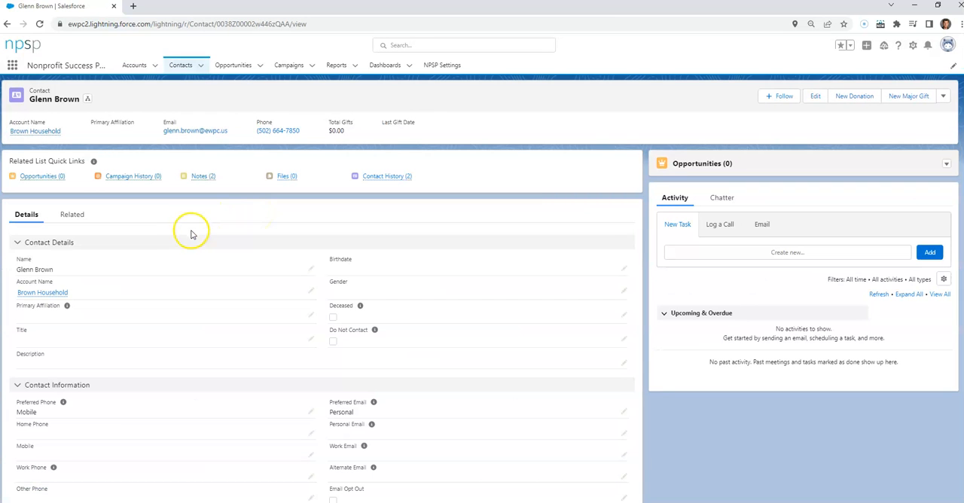
pyautogui.moveTo(117, 303)
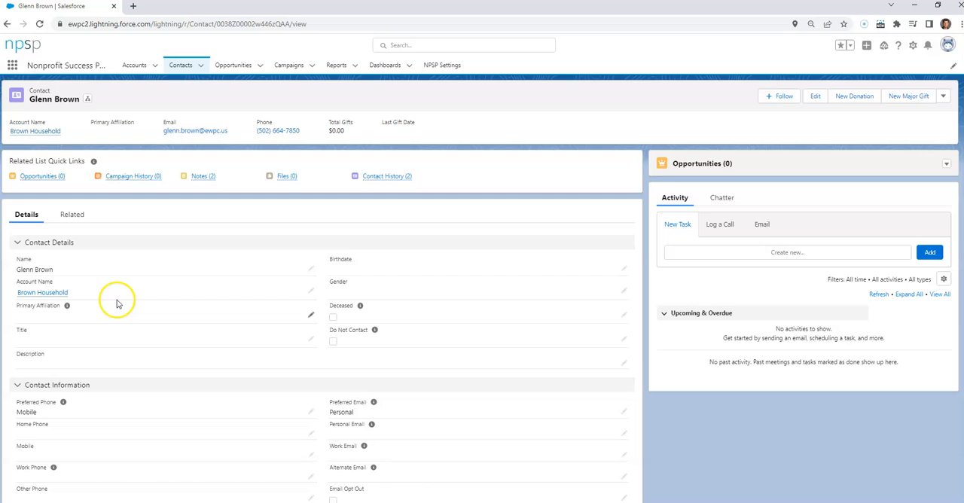
pyautogui.scroll(-3)
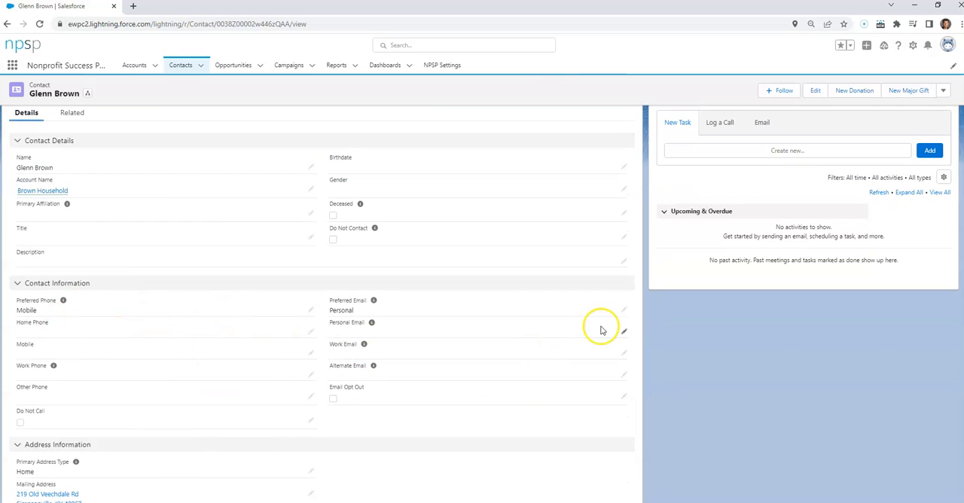
pyautogui.moveTo(625, 311)
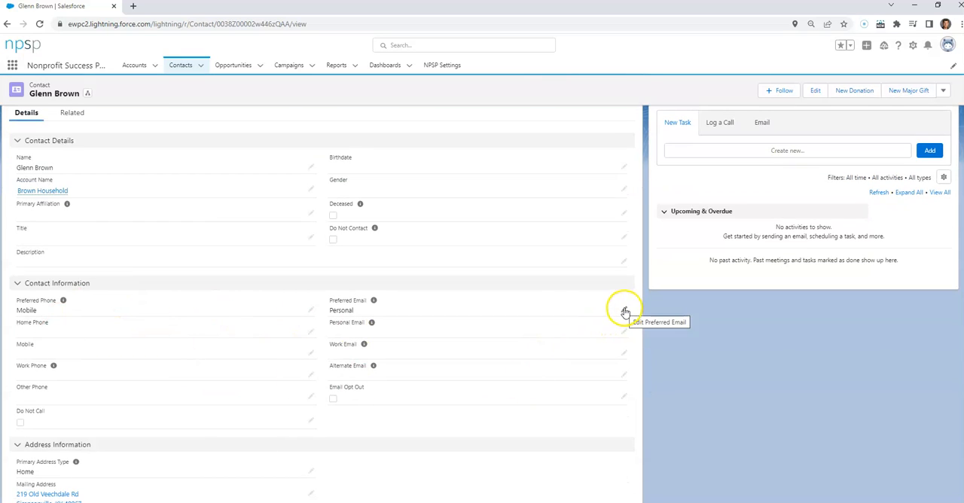
pyautogui.click(624, 311)
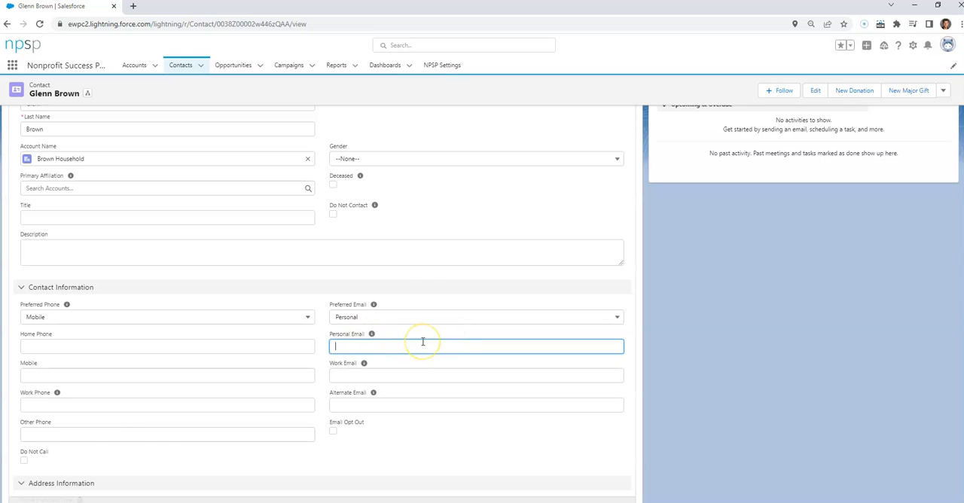
pyautogui.moveTo(369, 499)
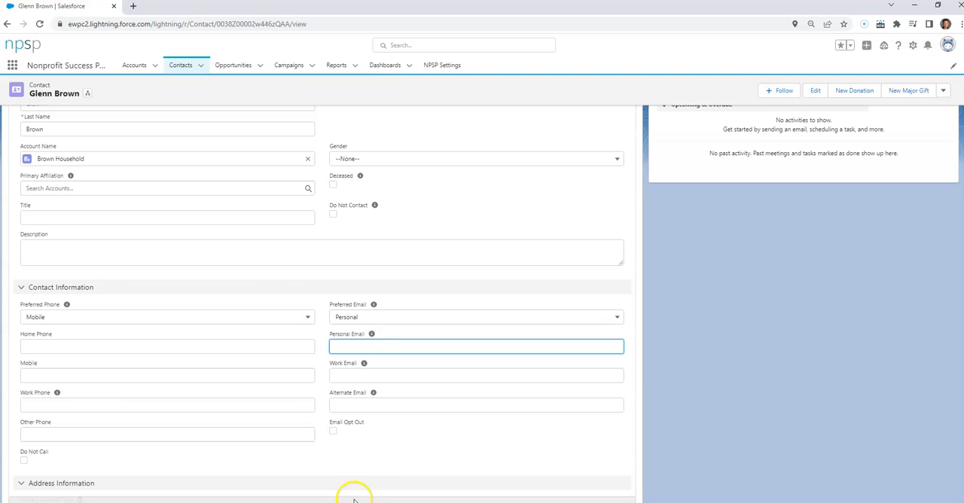
pyautogui.scroll(-3)
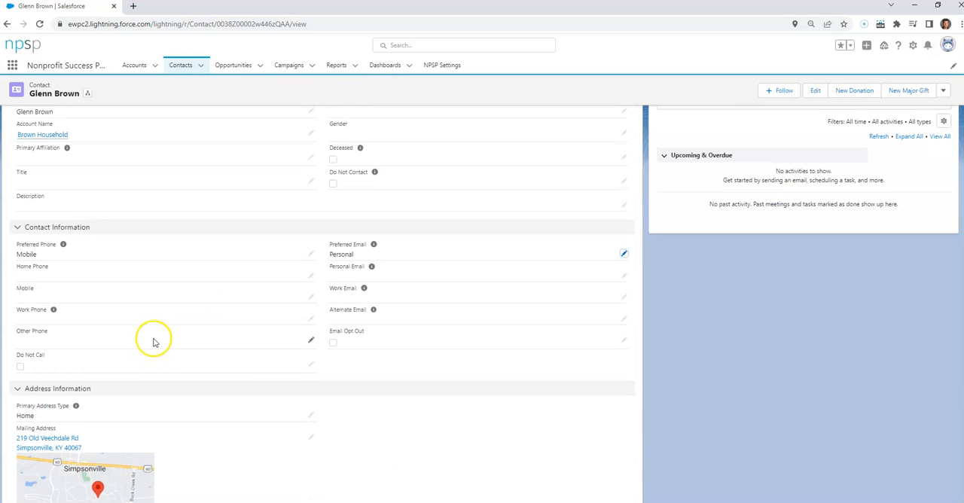
pyautogui.moveTo(160, 310)
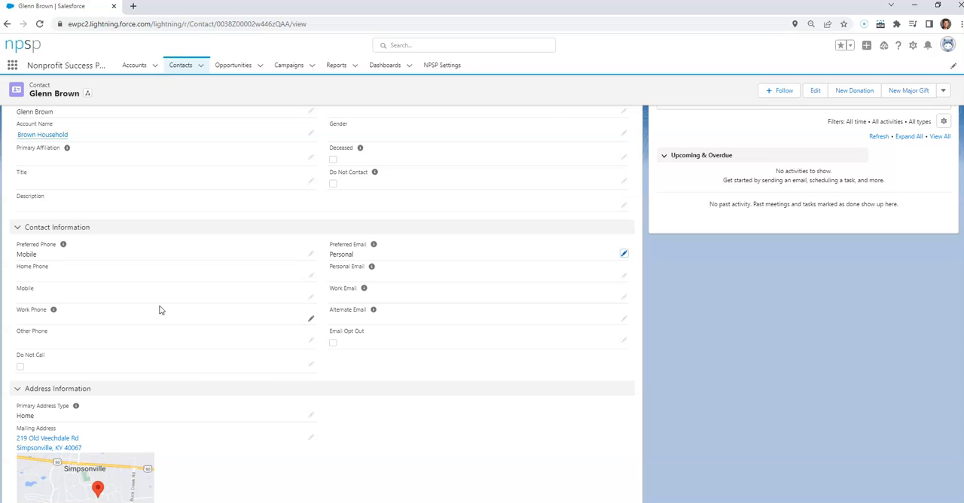
pyautogui.moveTo(177, 436)
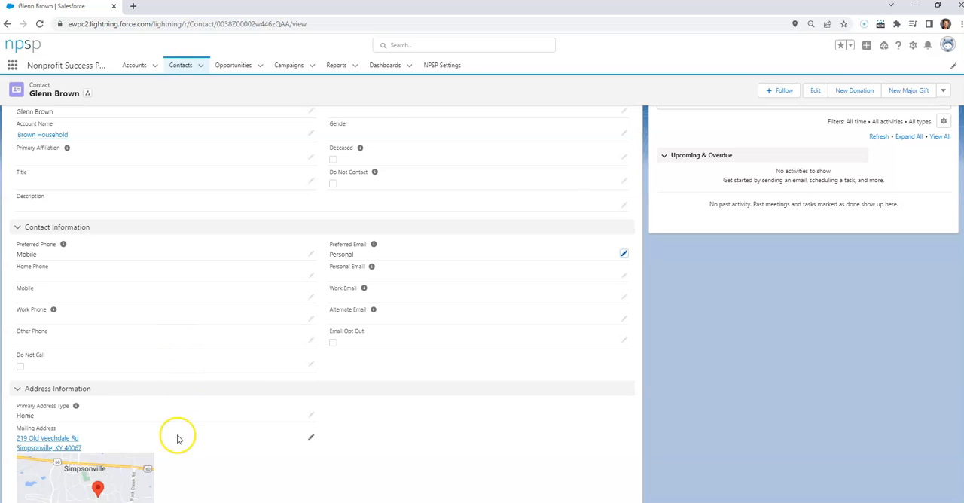